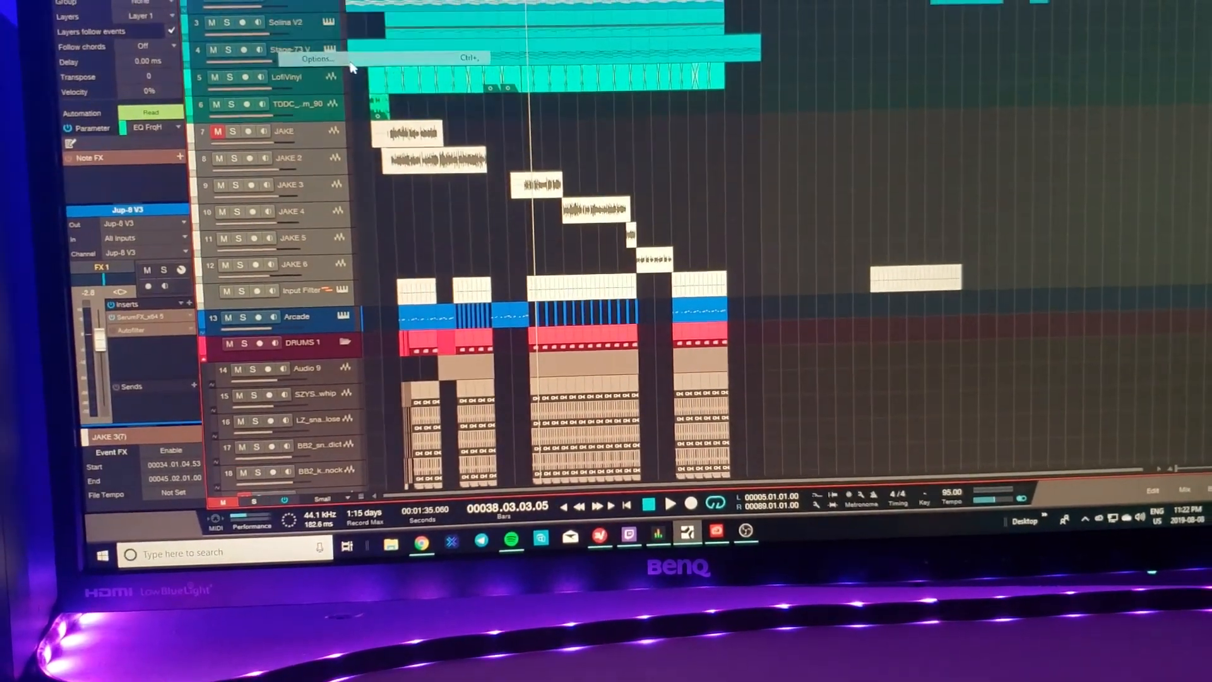
Step: Reach the Audio Setup options with the Audio Device list showing Focusrite USB as current
{"action": "left_click", "coordinate": [317, 59]}
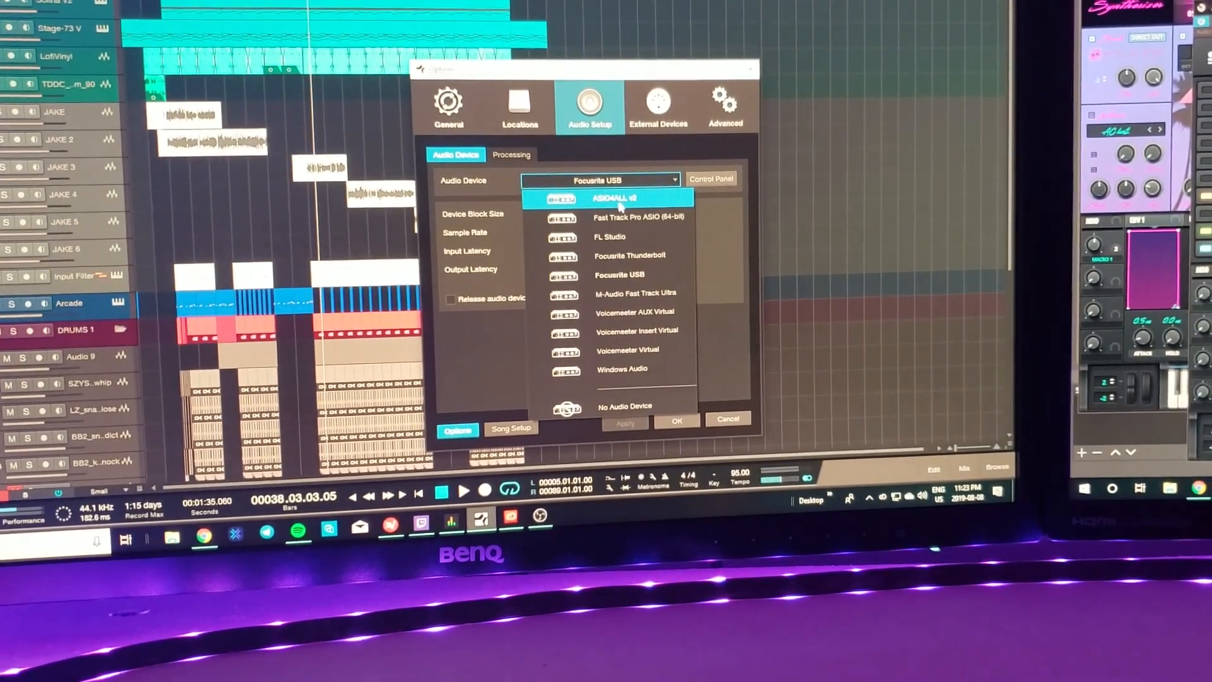
{"action": "left_click", "coordinate": [619, 274]}
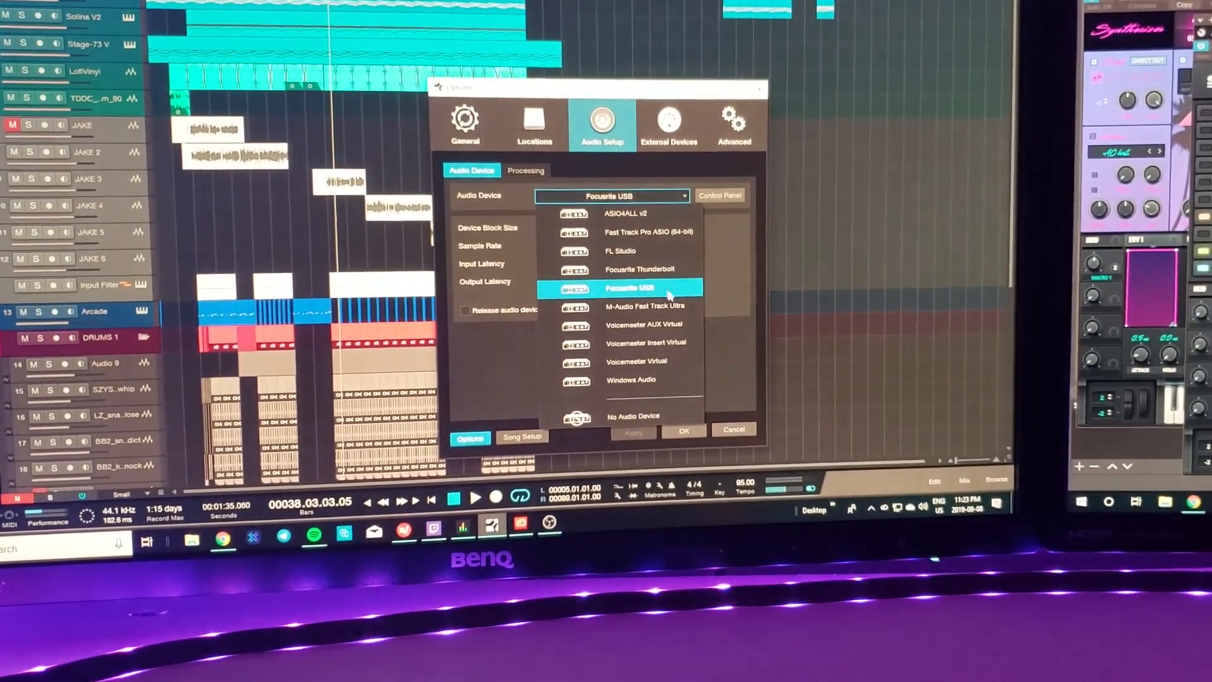